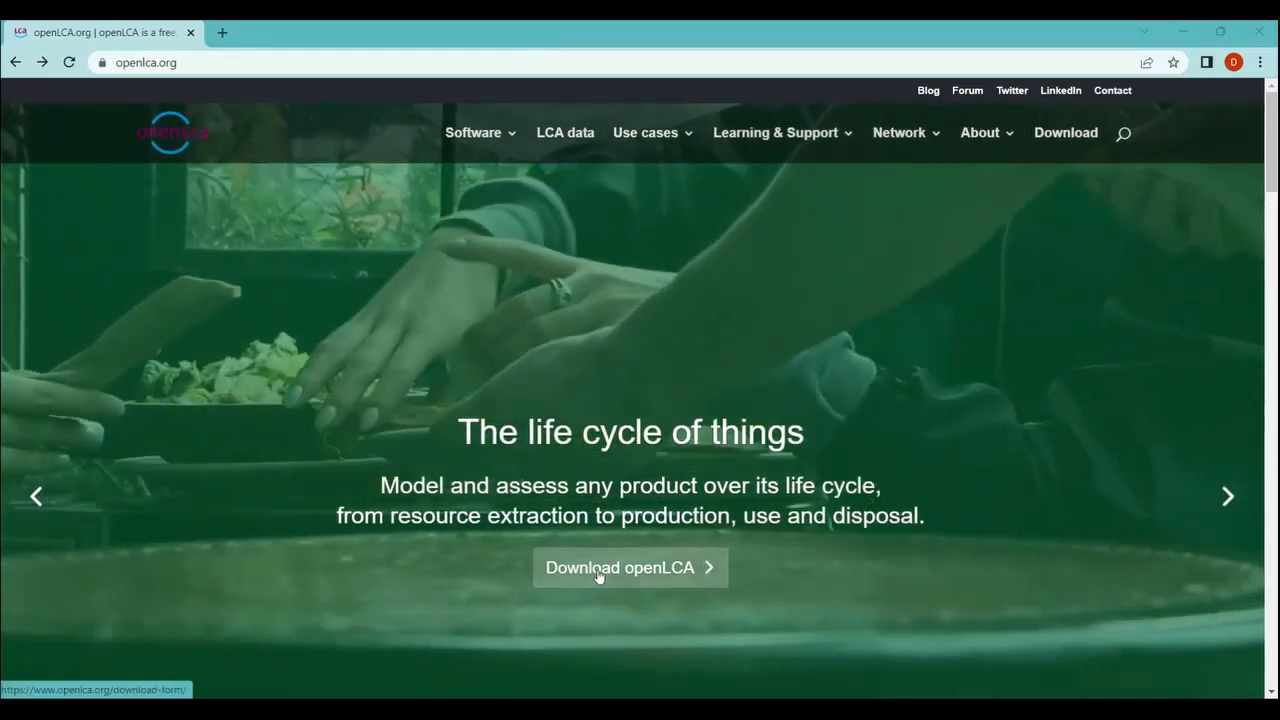
# Reach the openLCA download registration form, then start a fresh blank tab.
pyautogui.click(629, 567)
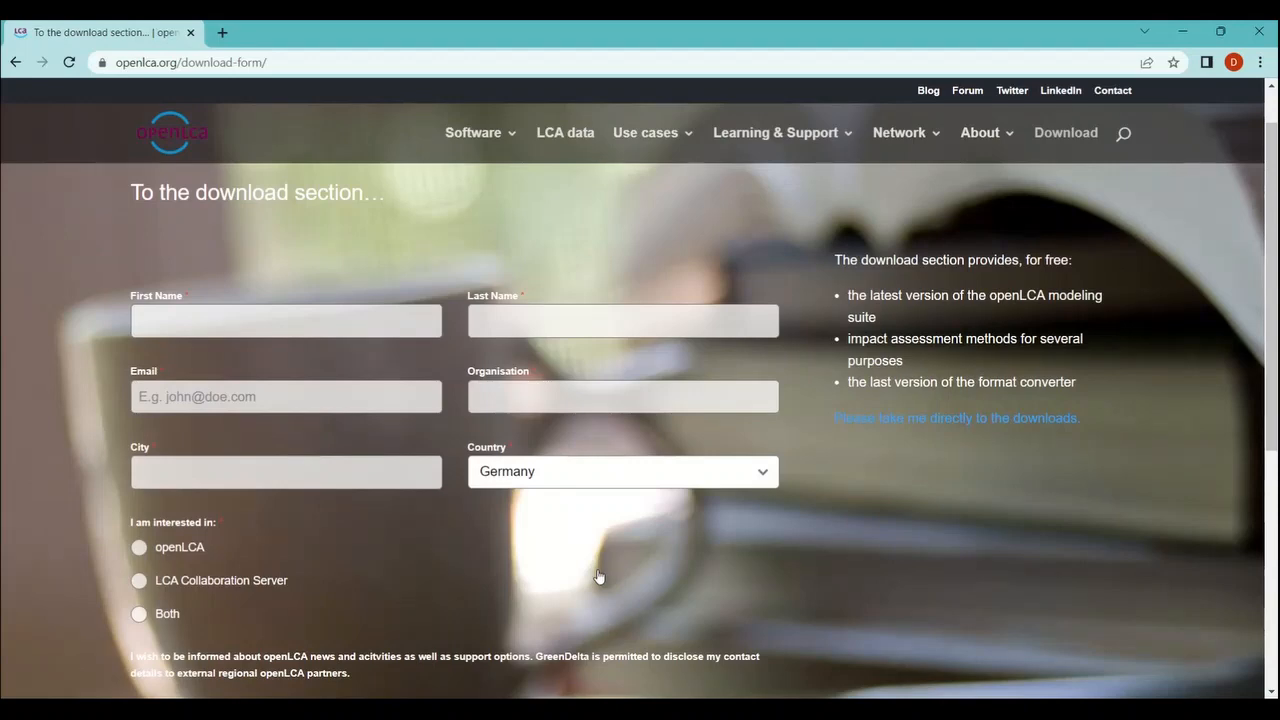
pyautogui.scroll(-3)
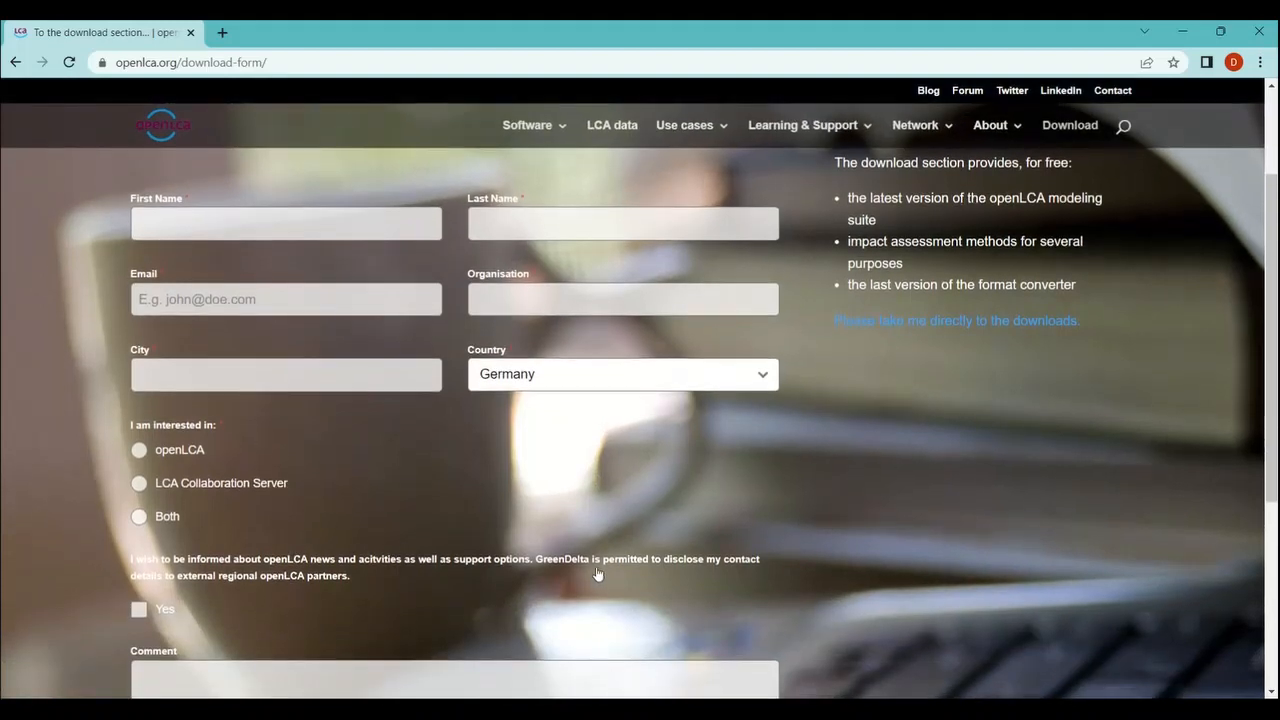
pyautogui.click(418, 32)
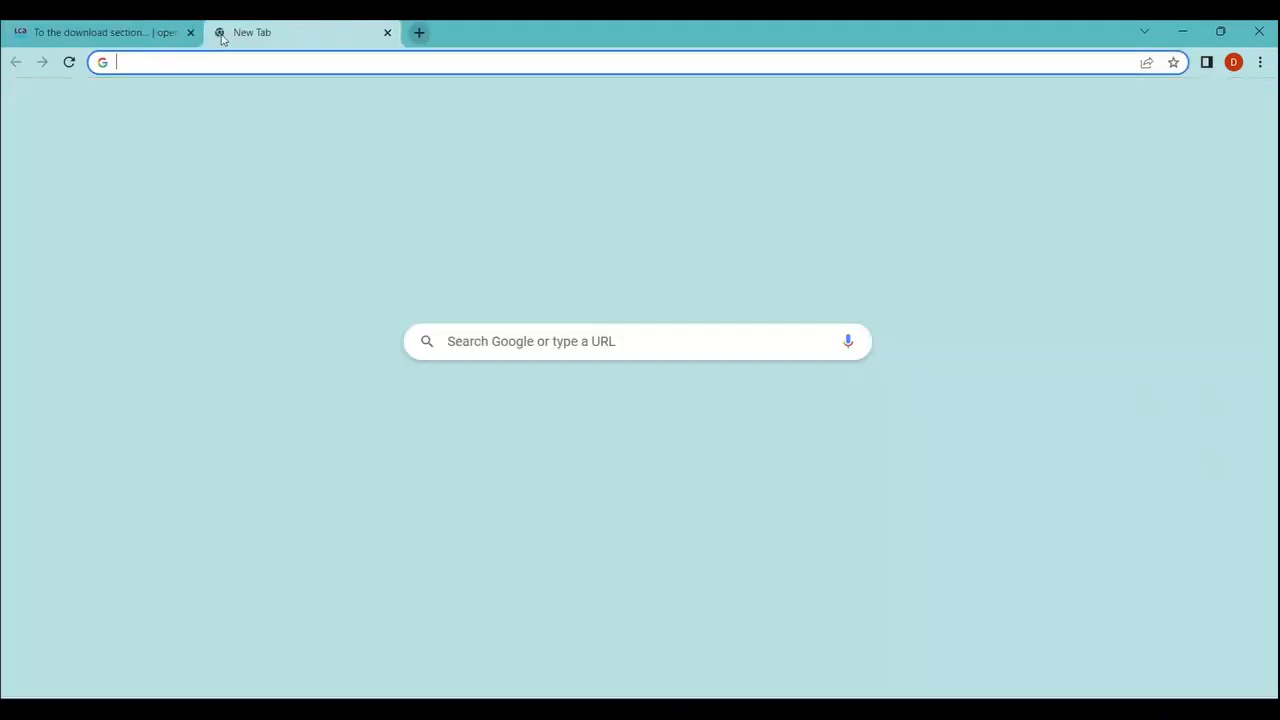
pyautogui.write('https://www.openlca.org/download/')
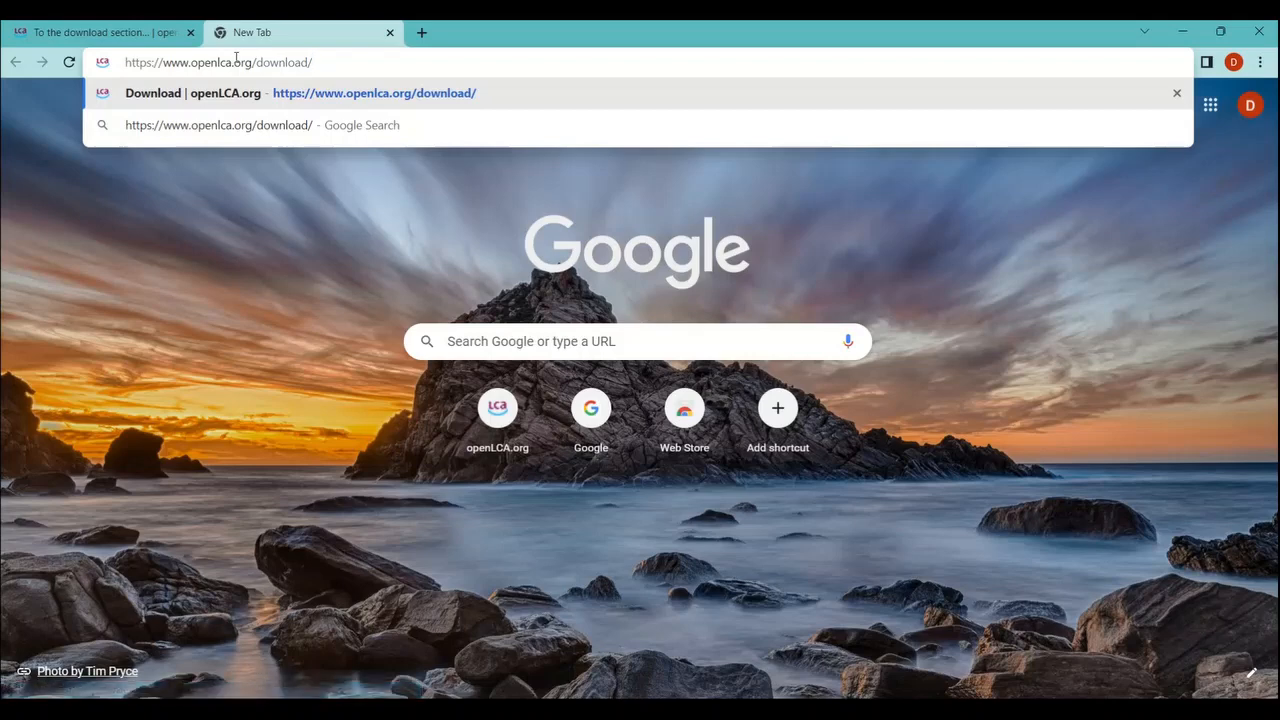
pyautogui.click(374, 93)
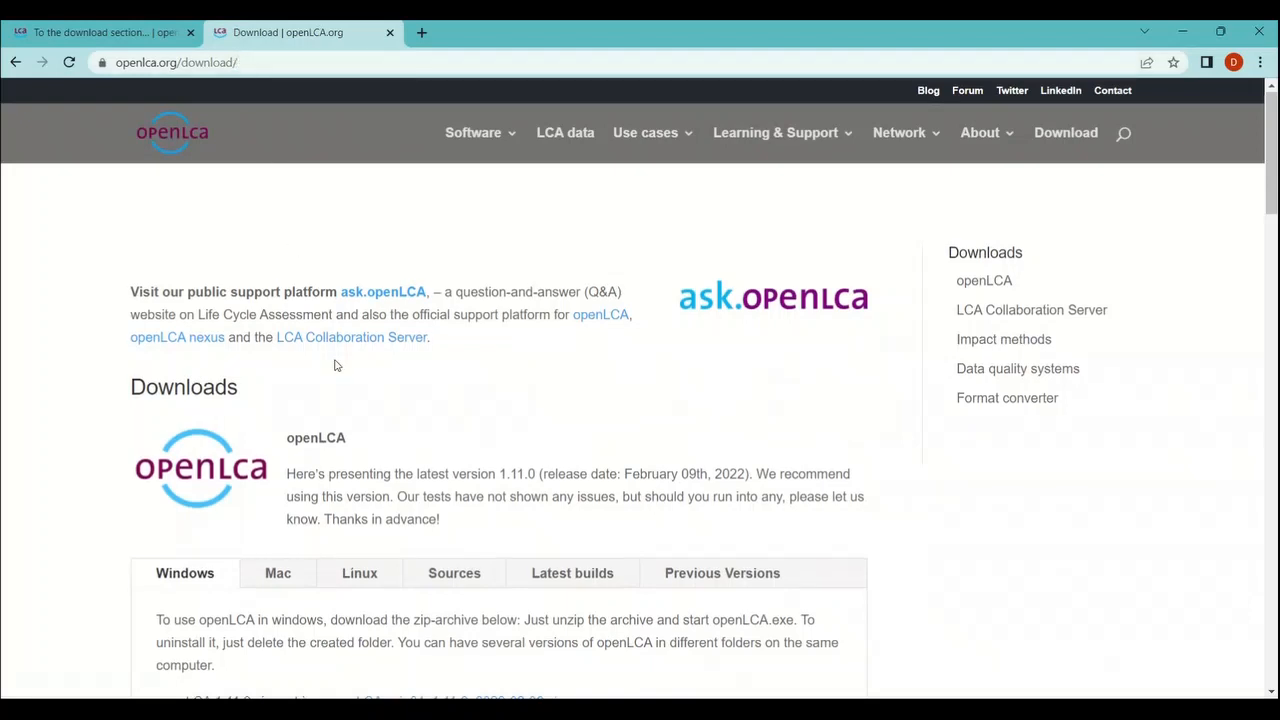
# Scroll to the Windows section showing the 1.11.0 zip-archive and installer links.
pyautogui.scroll(-3)
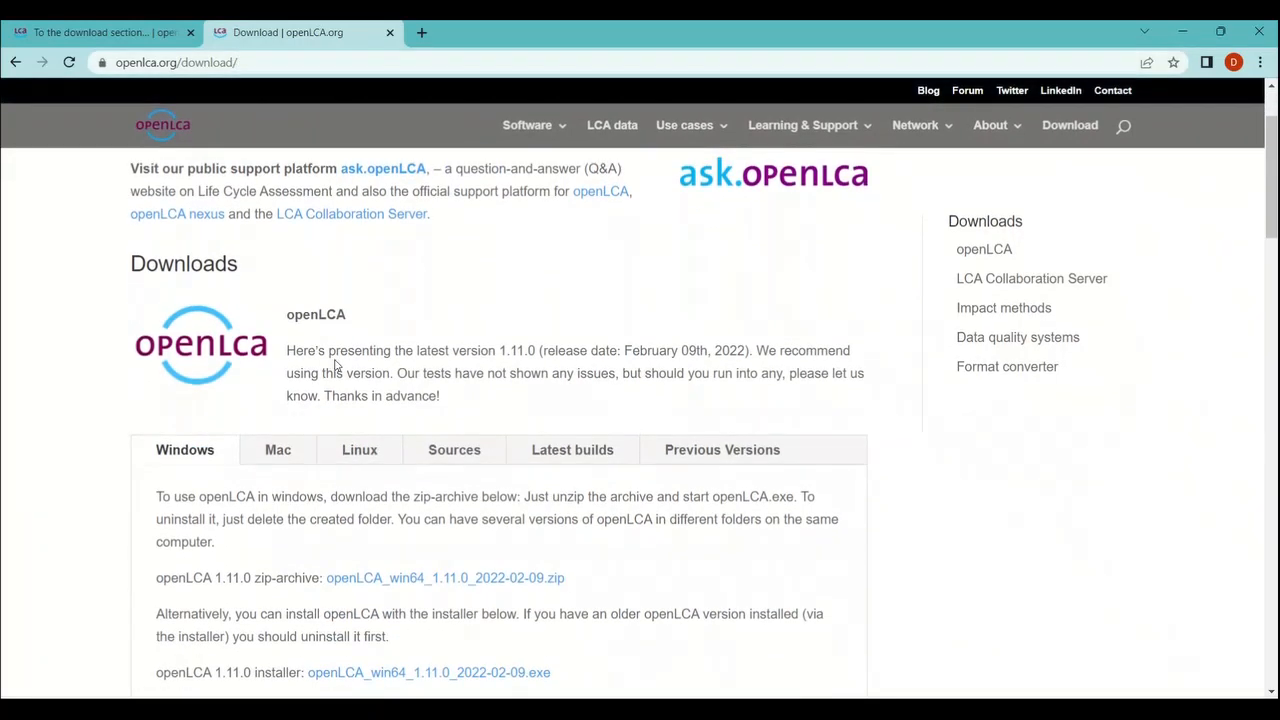
pyautogui.scroll(-3)
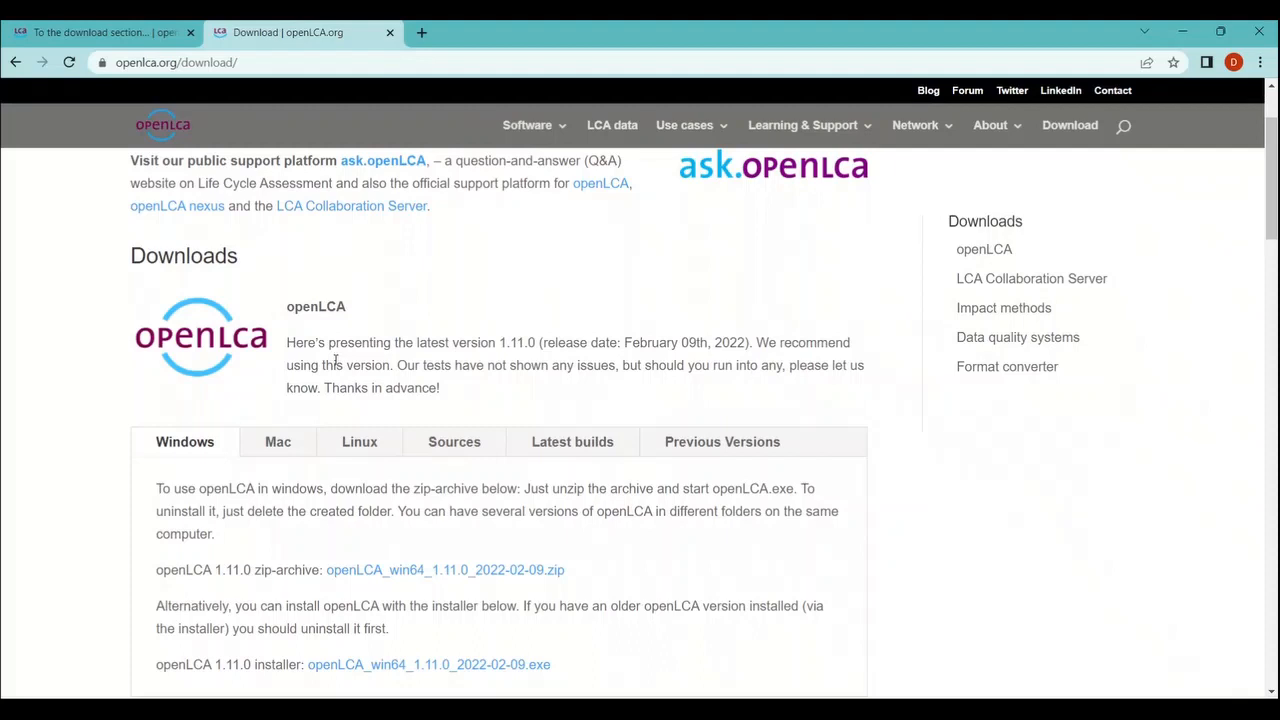
pyautogui.scroll(-3)
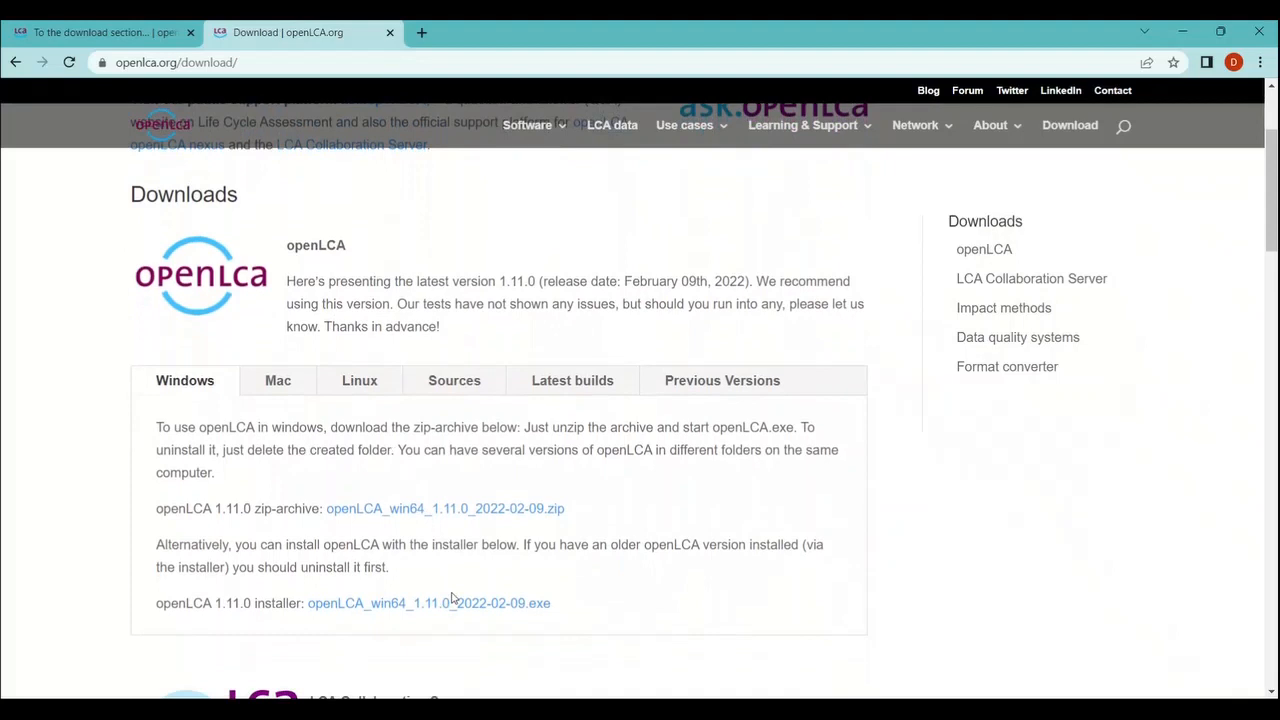
pyautogui.moveTo(465, 603)
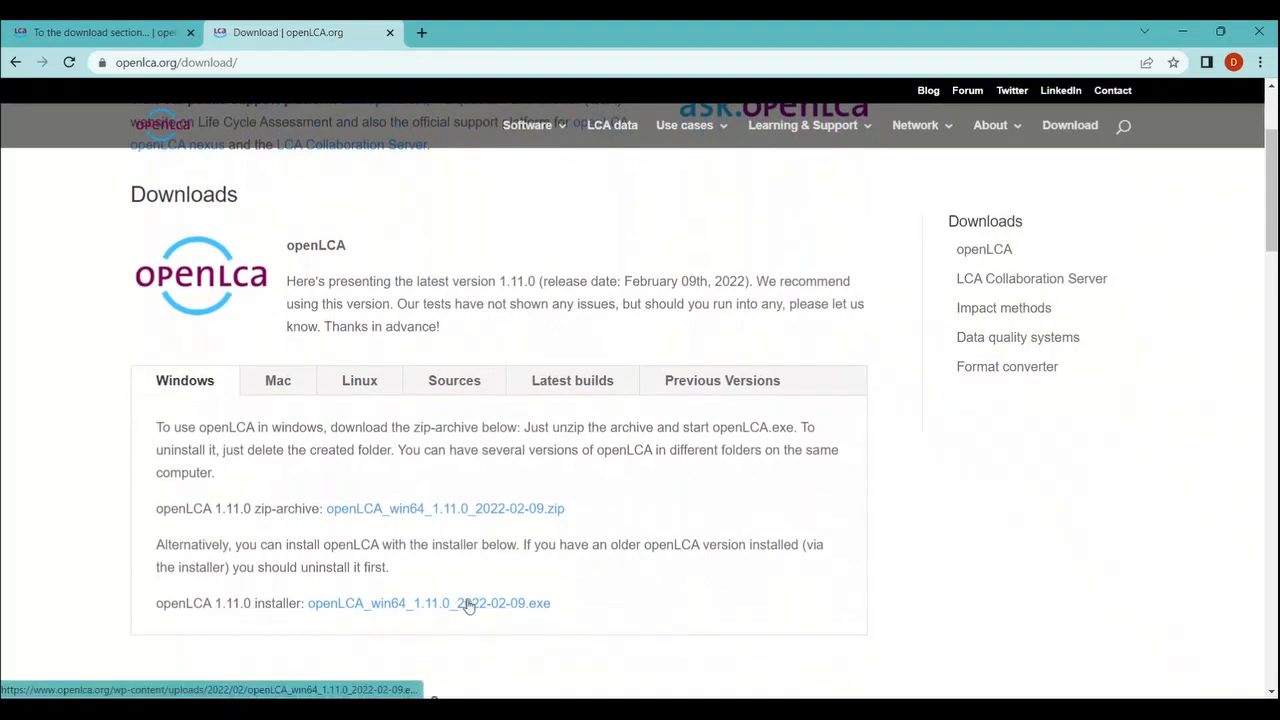
# Download openLCA_win64_1.11.0_2022-02-09.exe, then search Windows for 'Ope' to find openLCA.
pyautogui.click(429, 603)
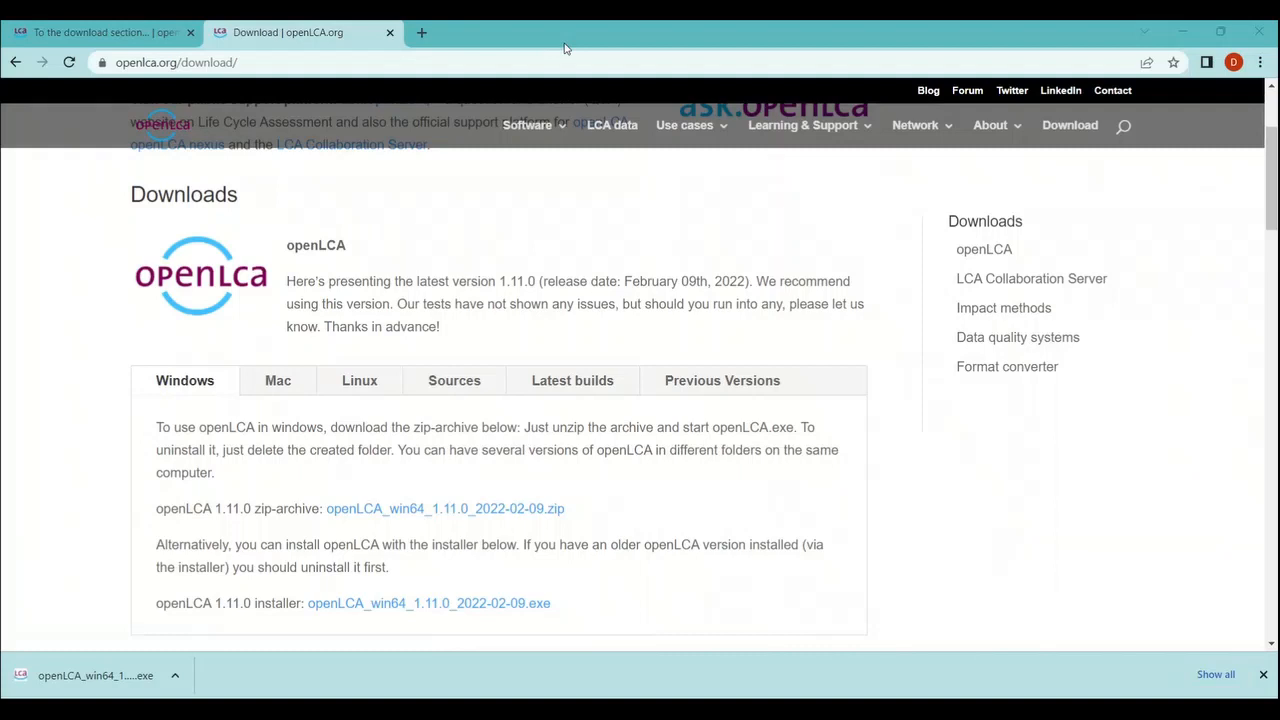
pyautogui.moveTo(561, 52)
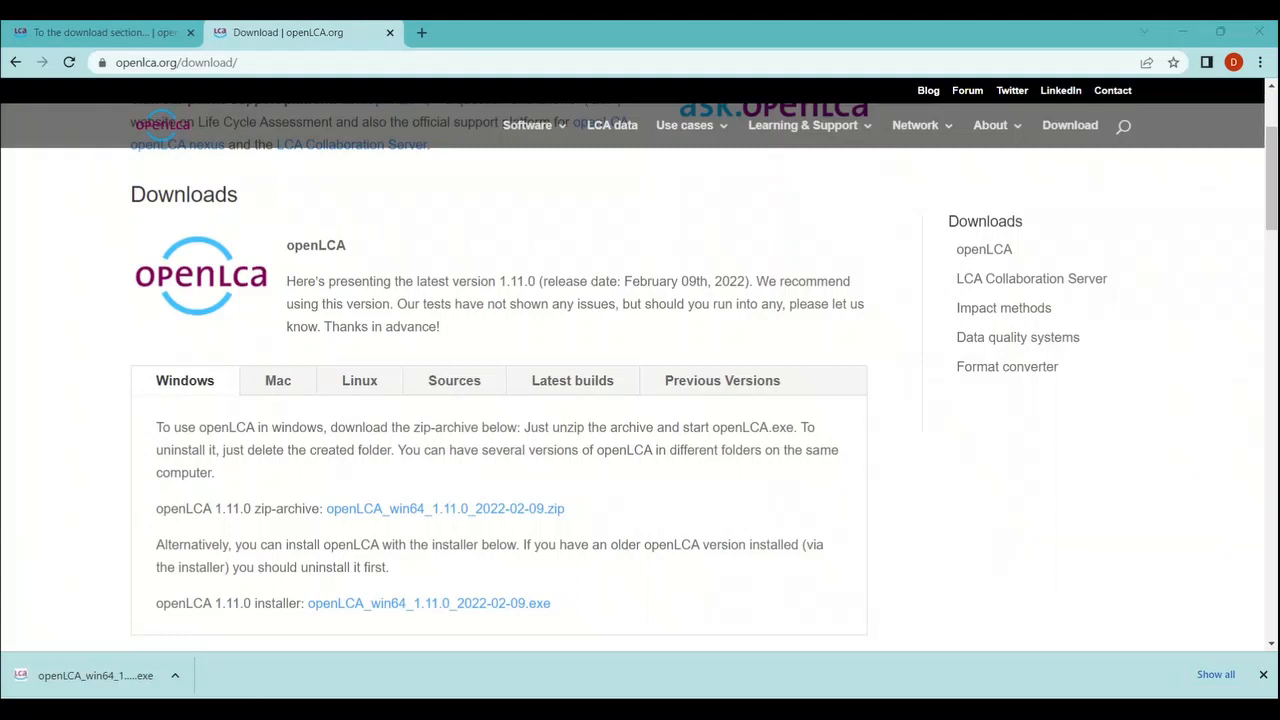
pyautogui.click(1123, 125)
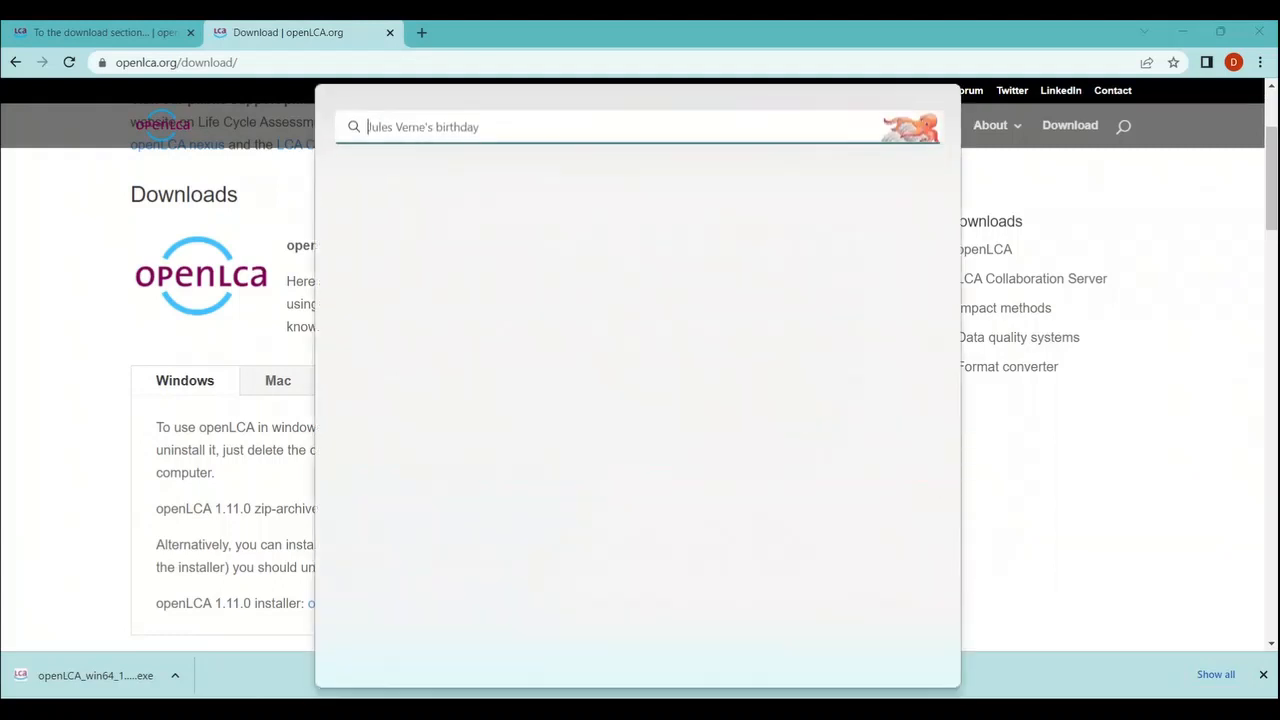
pyautogui.write('Ope')
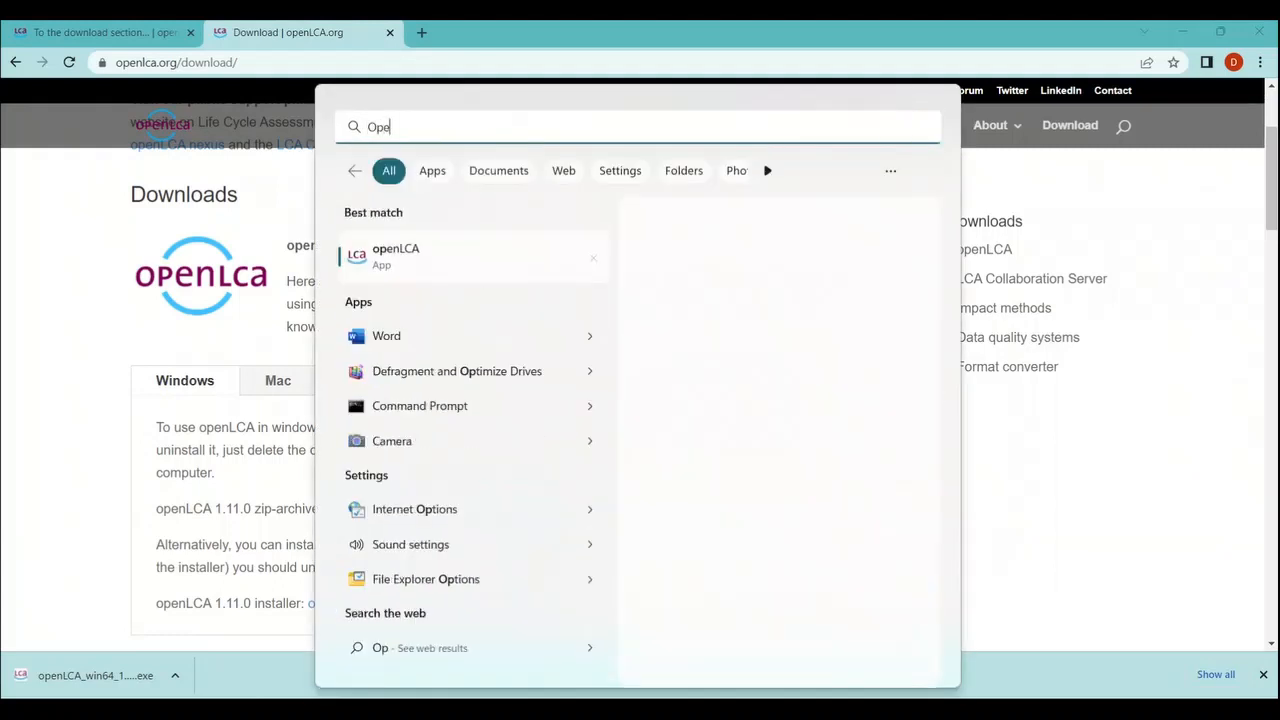